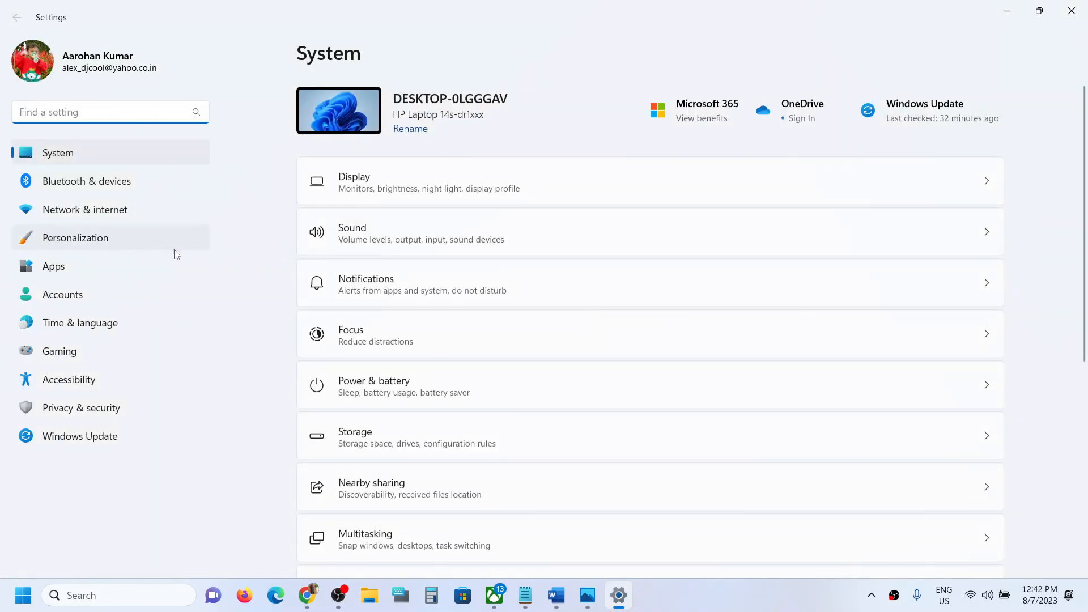
Show Apps > Advanced app settings with 'Choose where to get apps' set to Anywhere
left_click(54, 266)
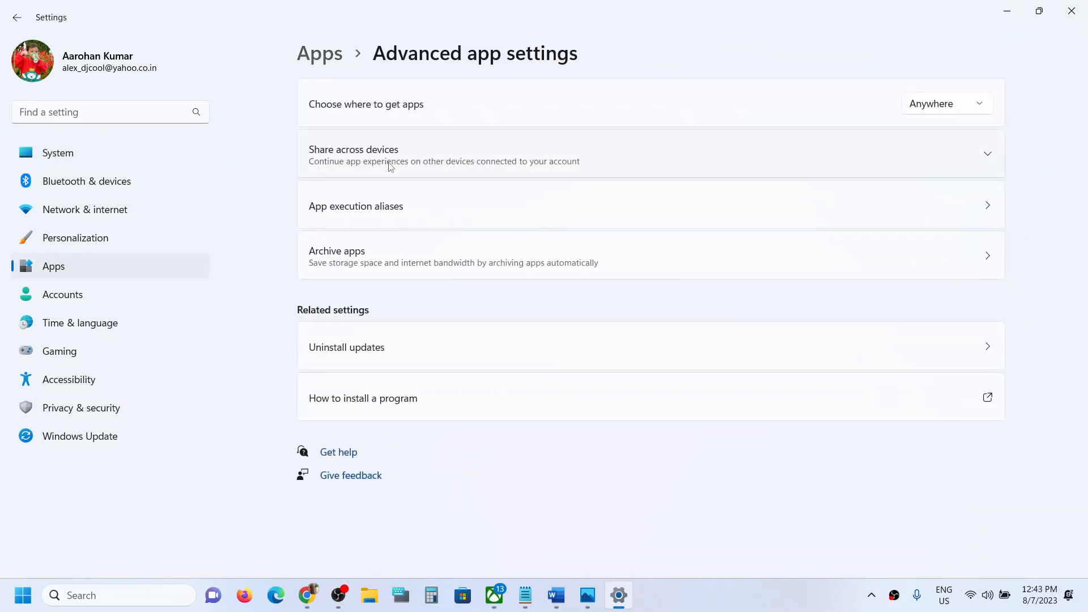
mouse_move(329, 130)
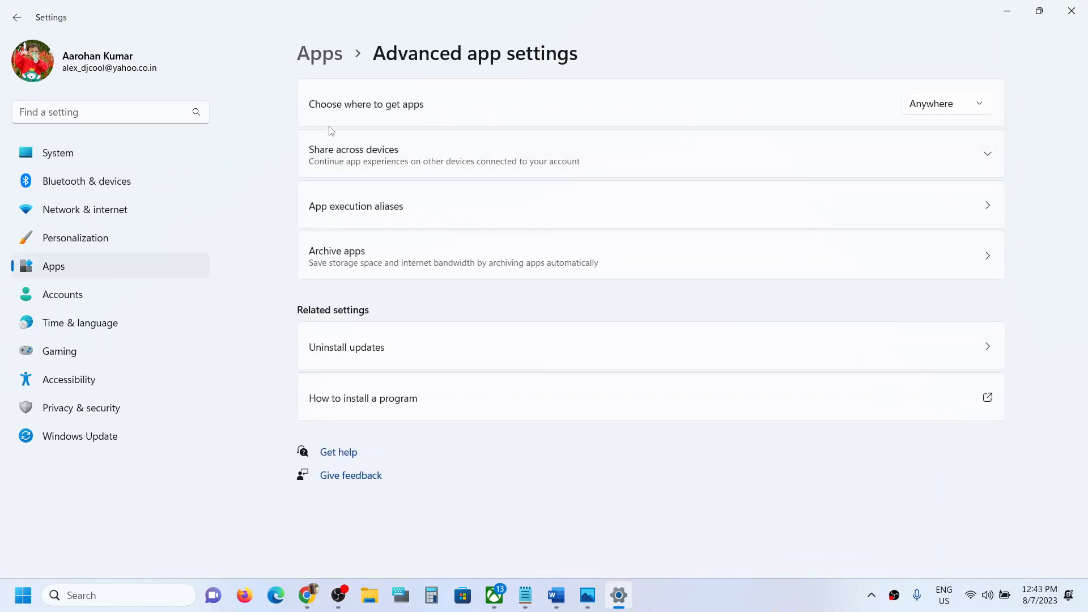
mouse_move(461, 108)
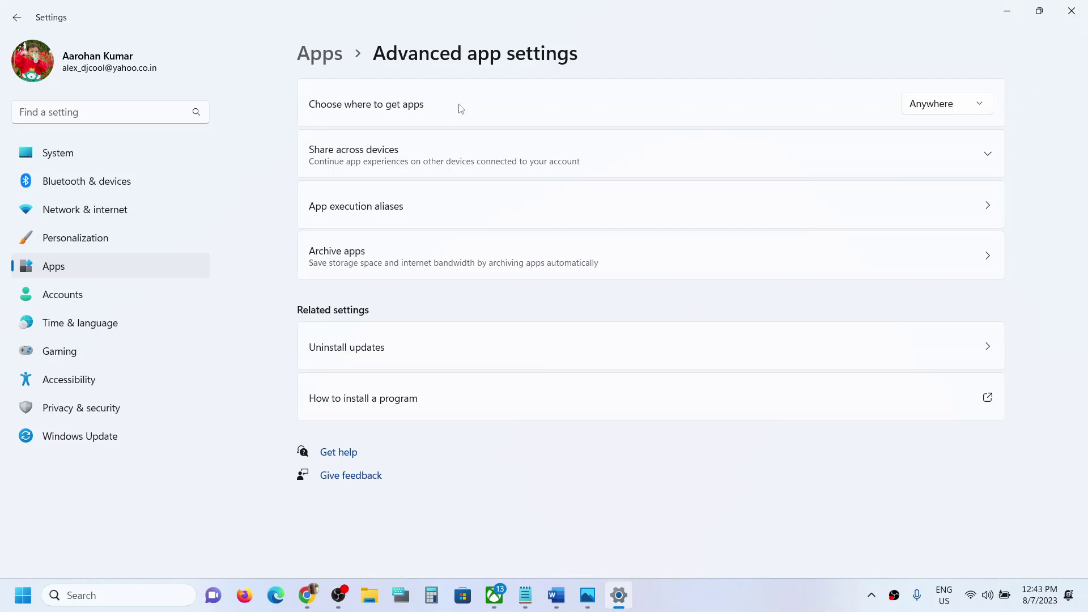
mouse_move(306, 122)
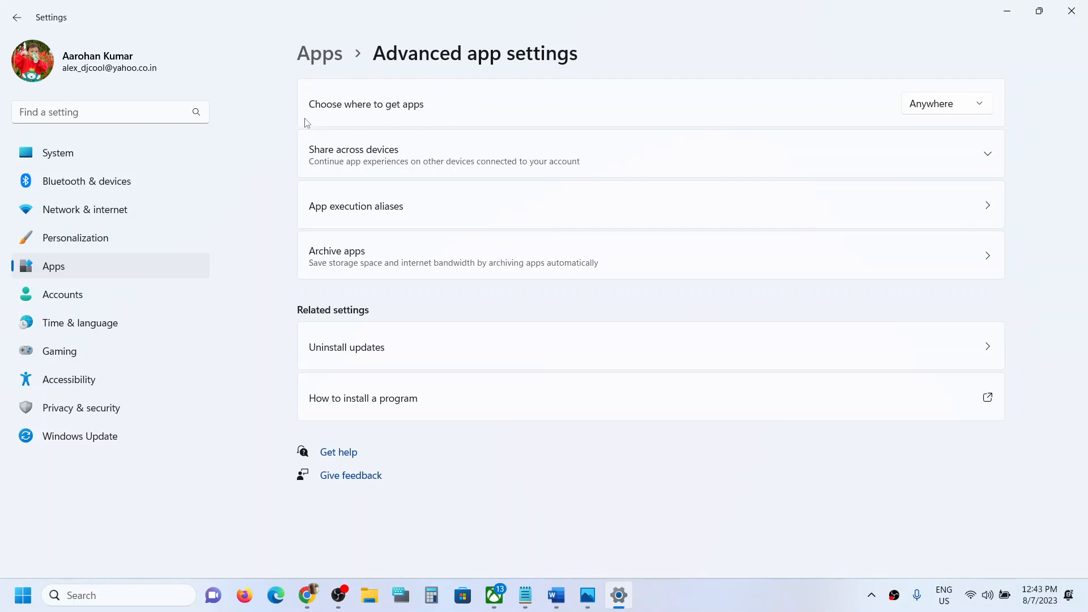
mouse_move(451, 113)
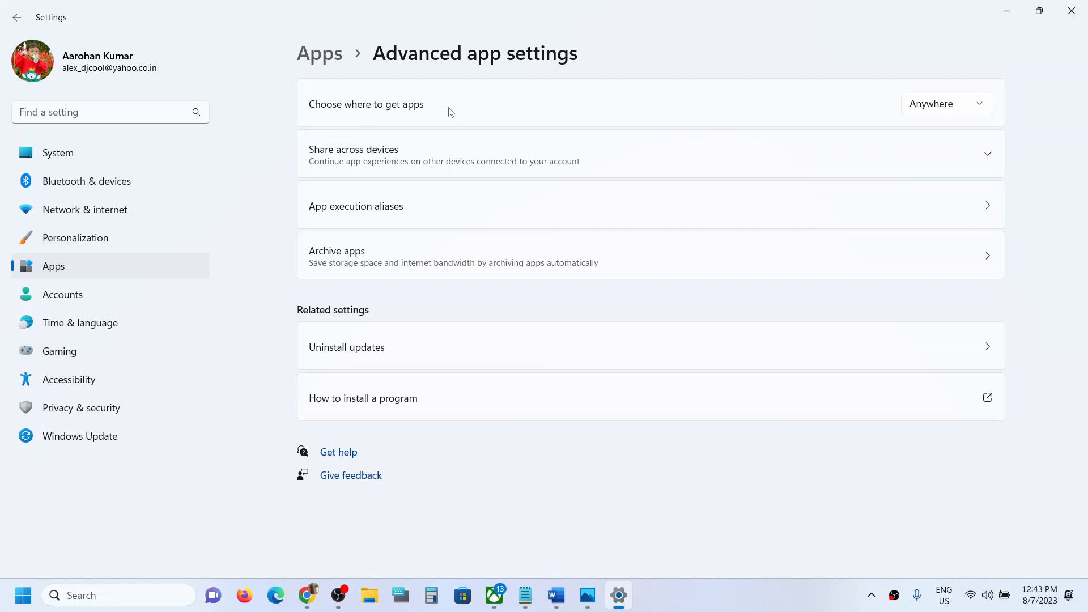
mouse_move(369, 125)
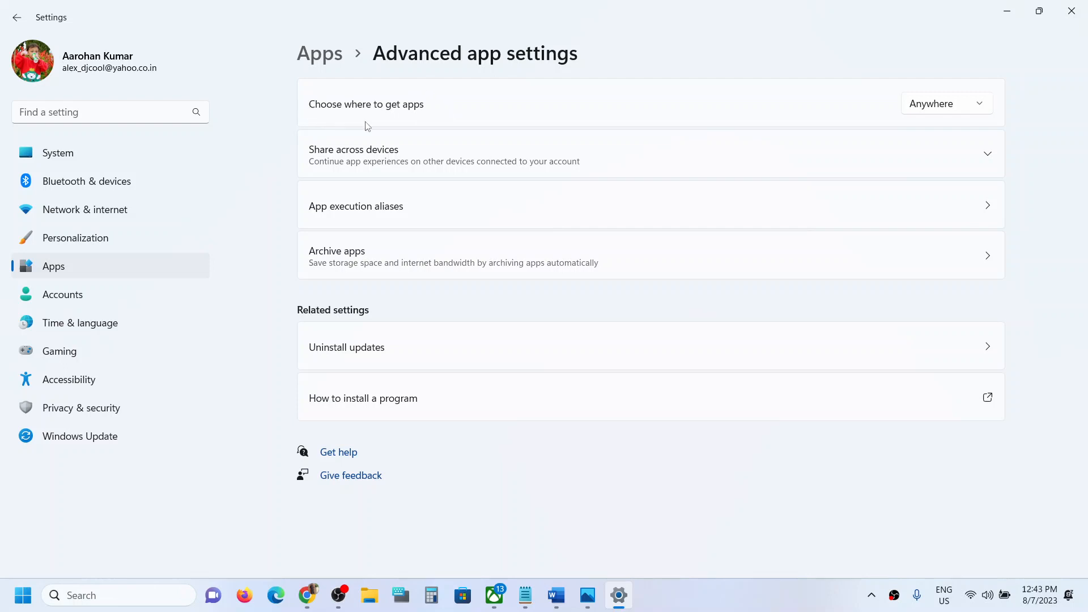
mouse_move(382, 89)
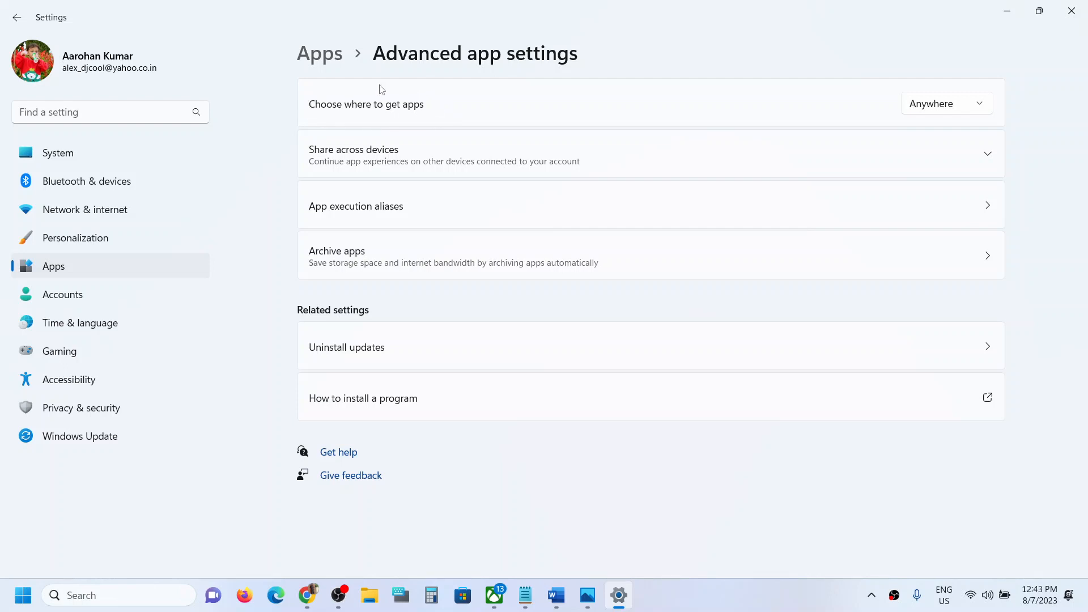
mouse_move(264, 94)
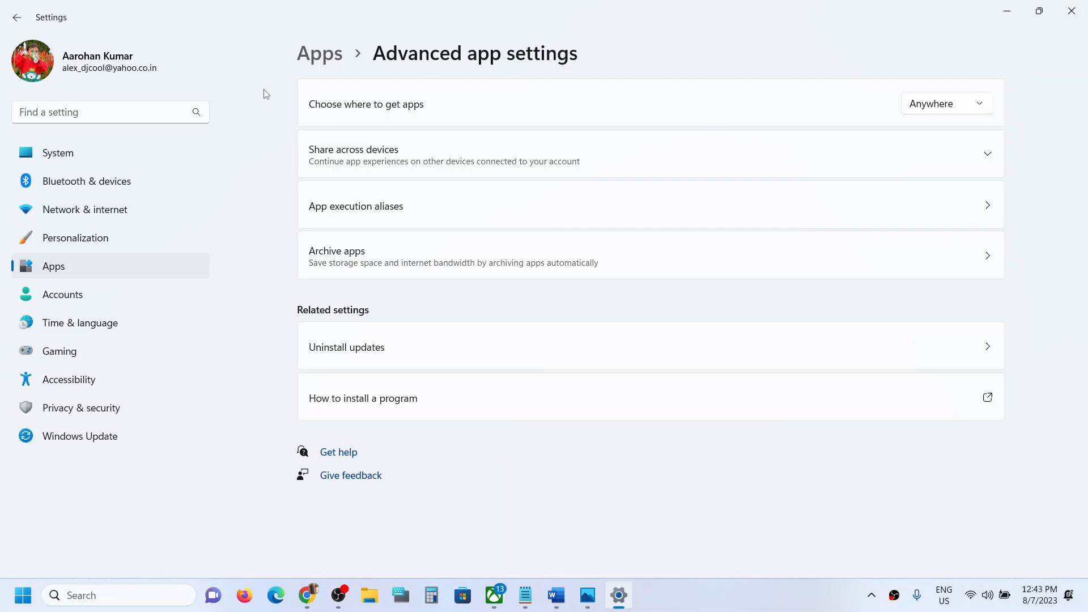
mouse_move(185, 226)
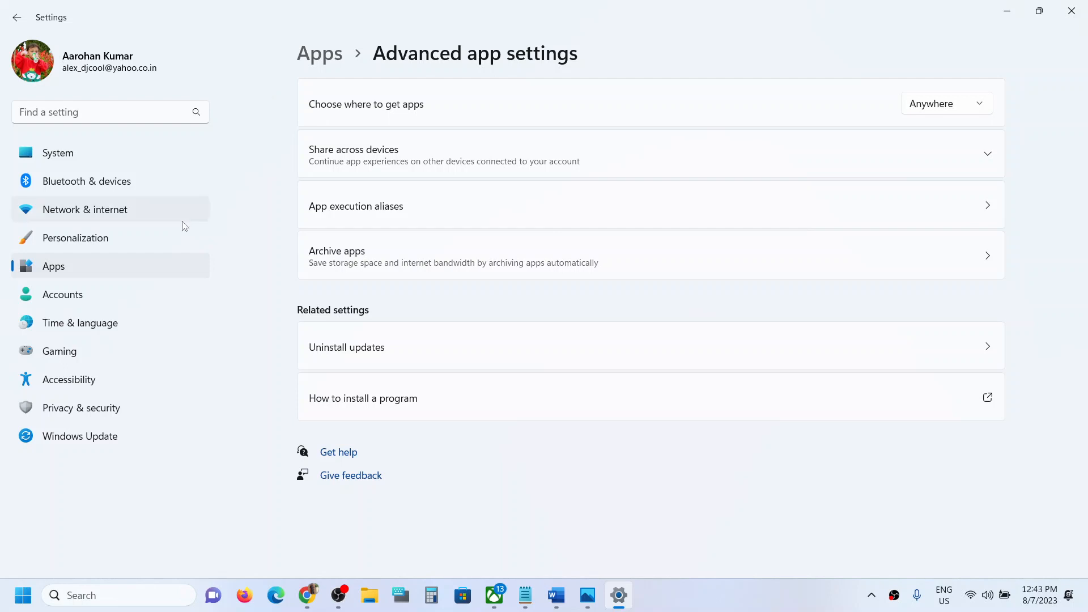
mouse_move(76, 290)
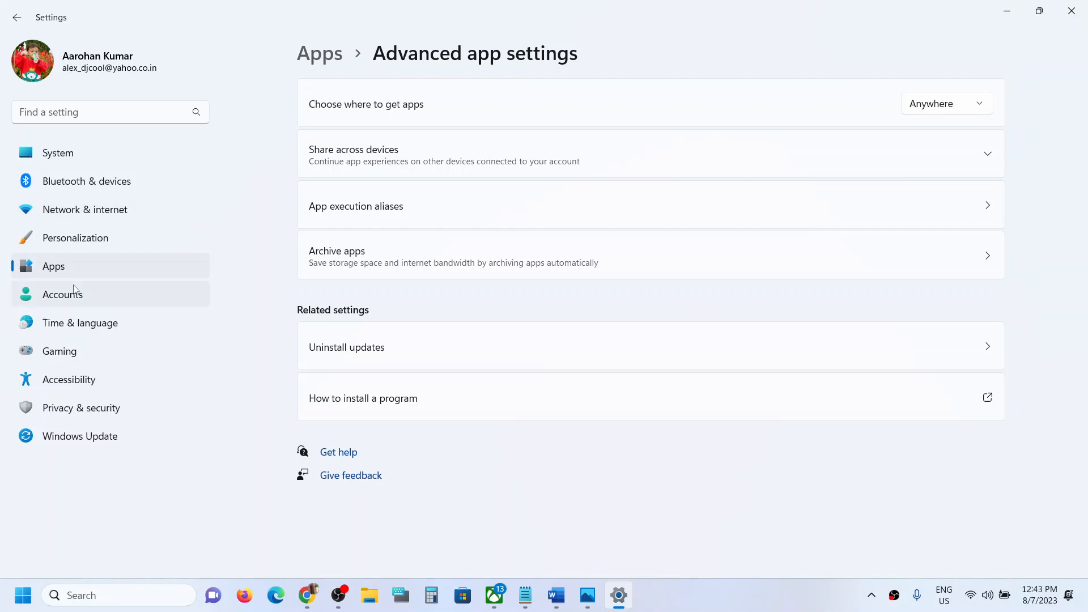
Show System > Activation with Windows 11 Home Single Language in Active state
left_click(57, 153)
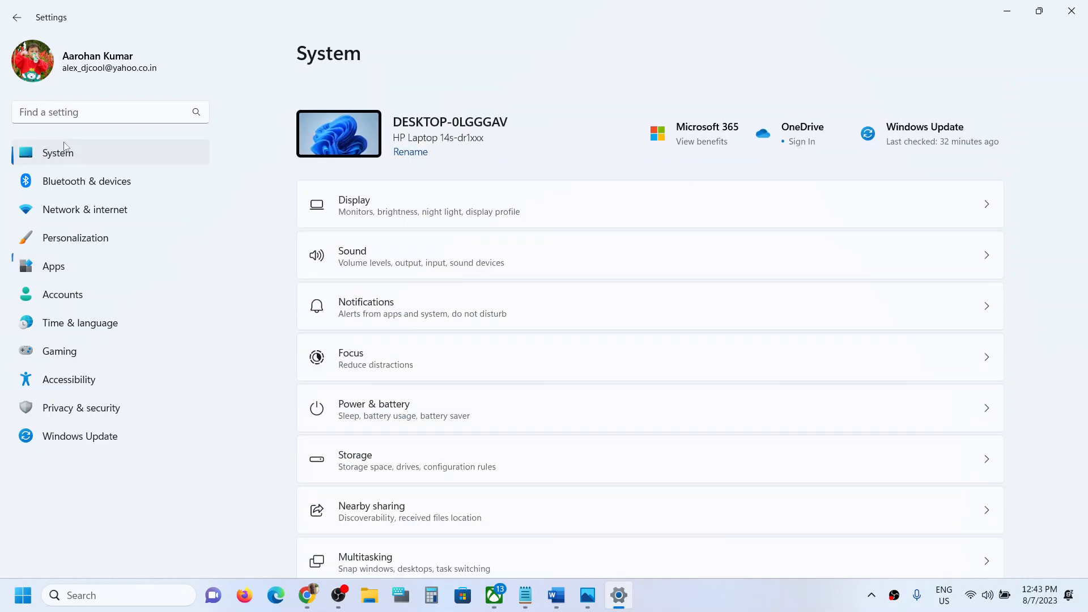
scroll("down", 3)
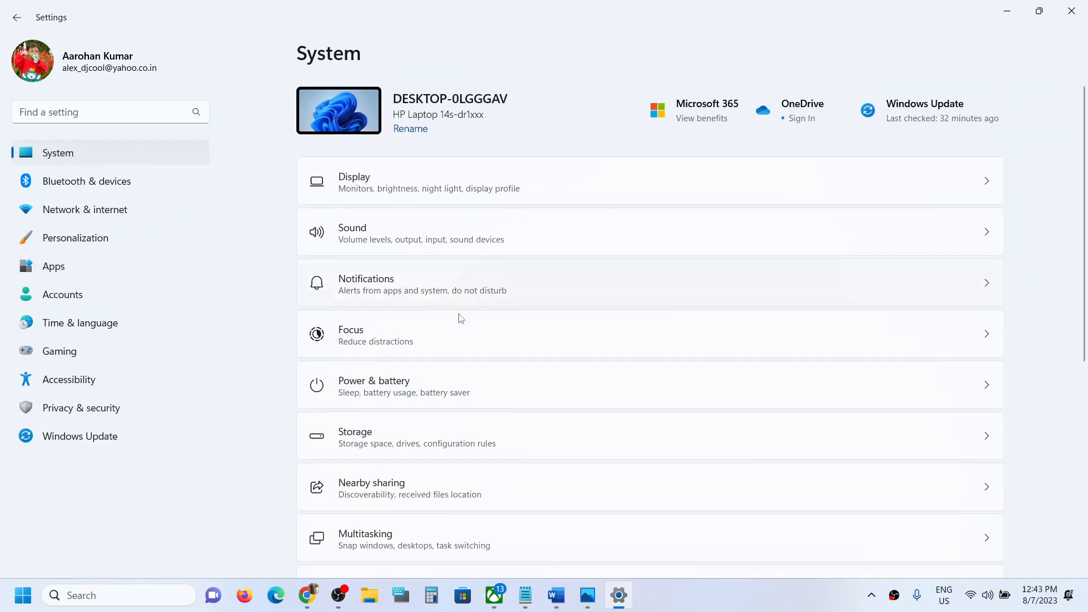
scroll("down", 3)
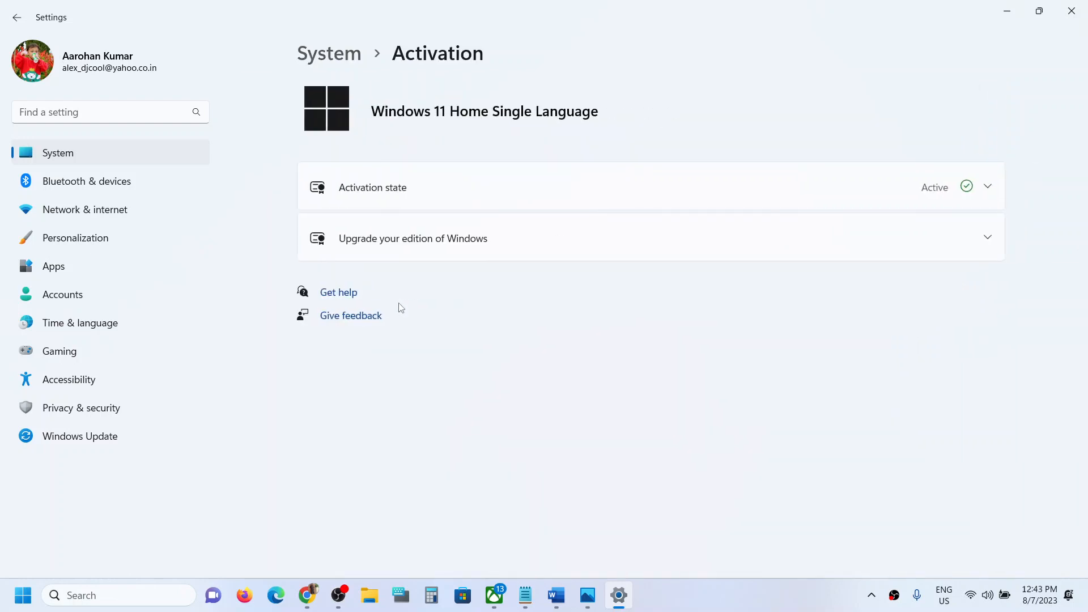
mouse_move(482, 123)
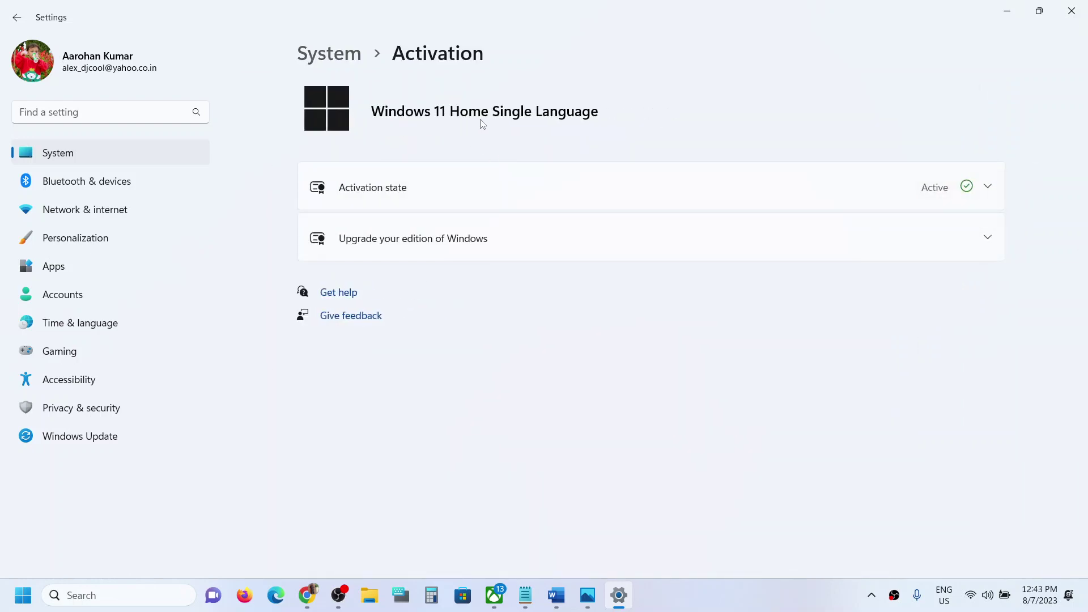
mouse_move(393, 132)
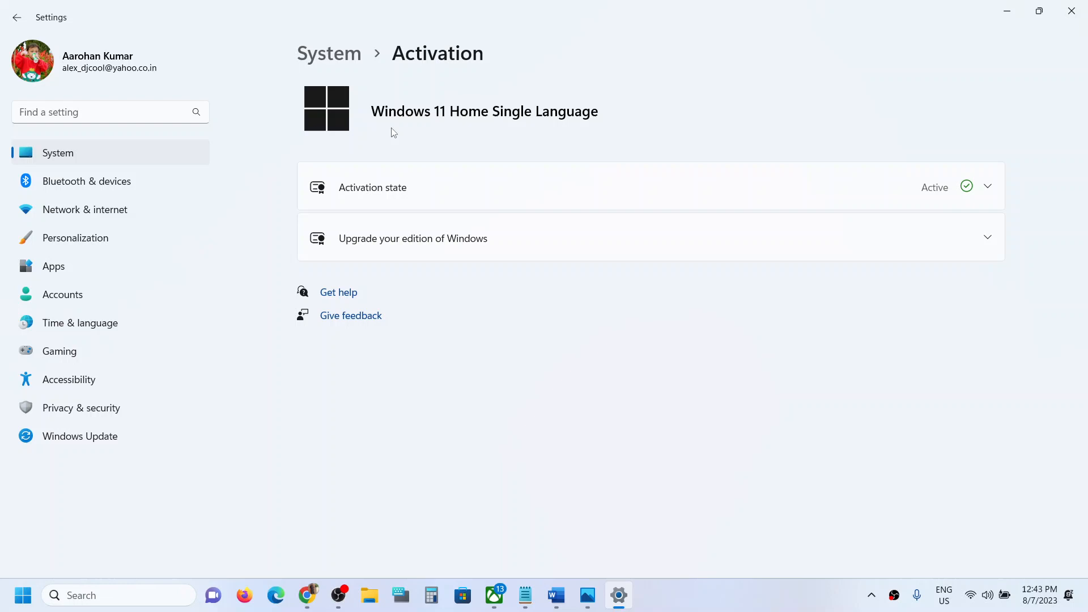
mouse_move(465, 138)
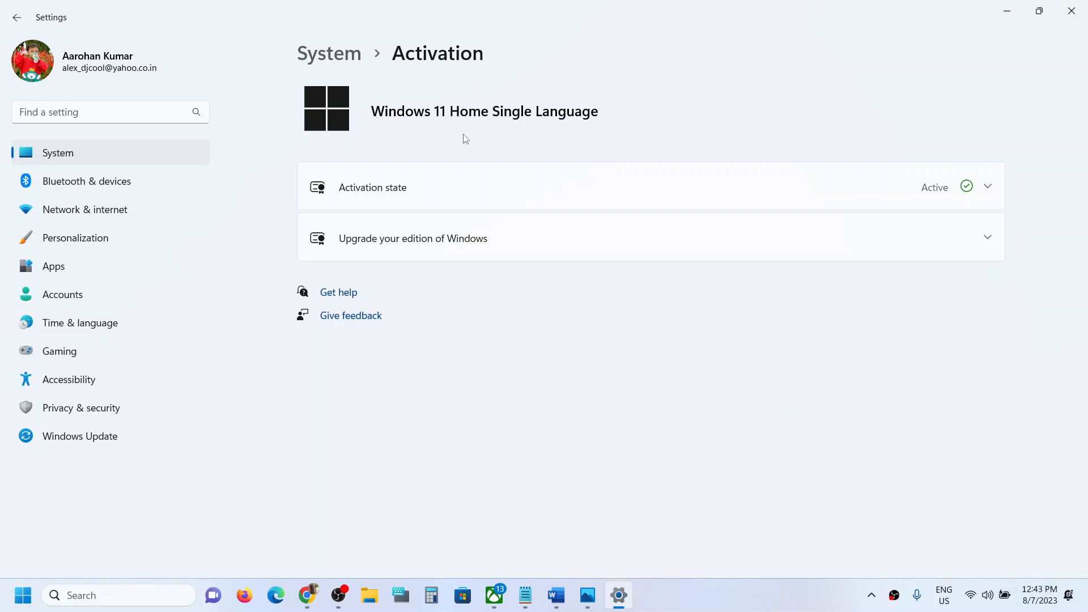
mouse_move(391, 141)
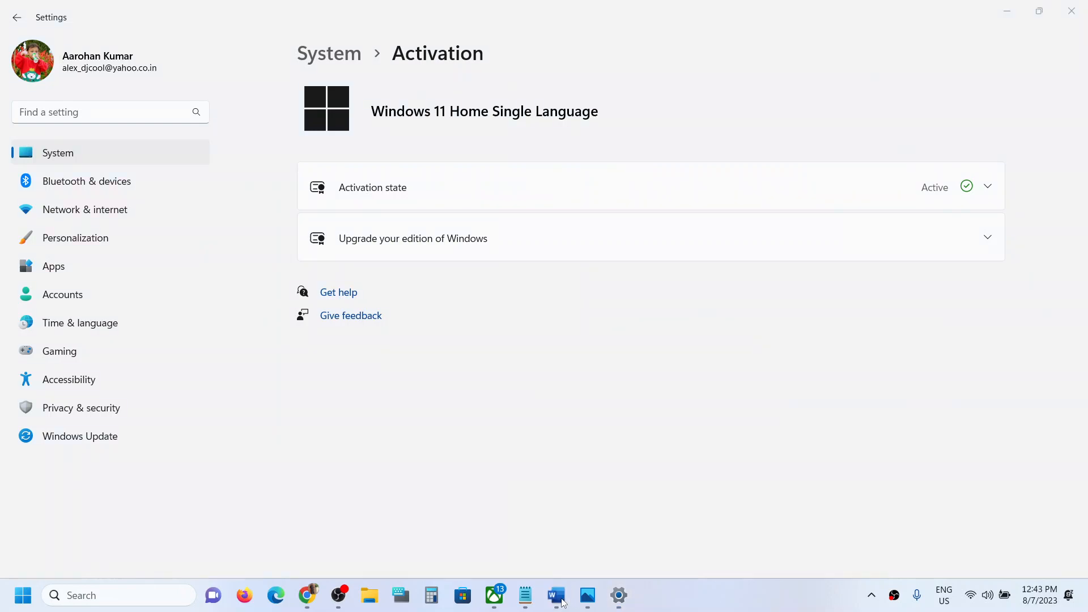
Switch to the Word document showing the S mode screenshot with the Open Store button
left_click(555, 595)
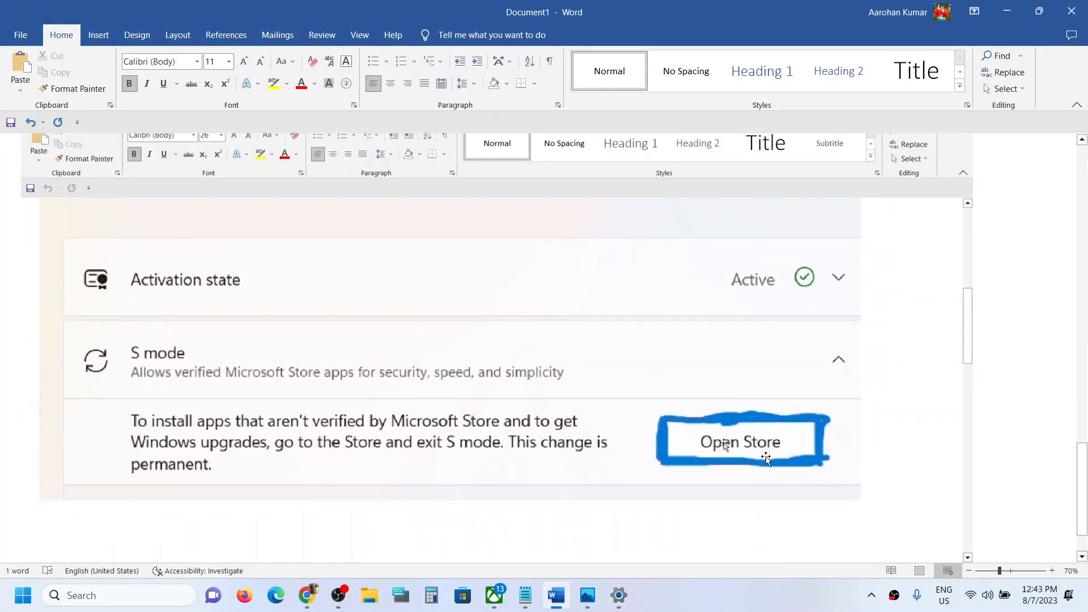
mouse_move(417, 462)
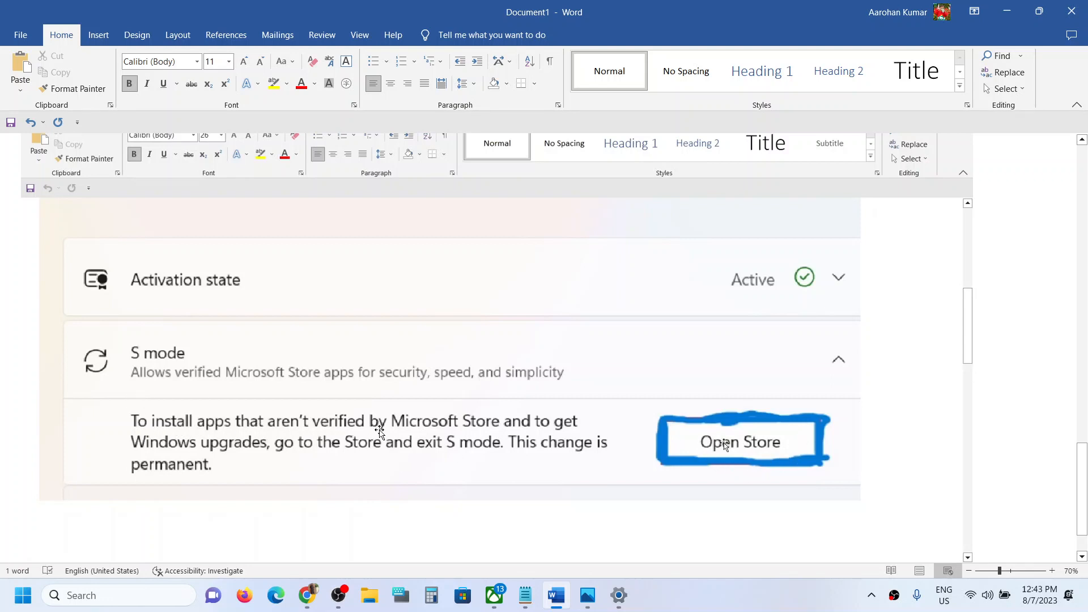
mouse_move(191, 444)
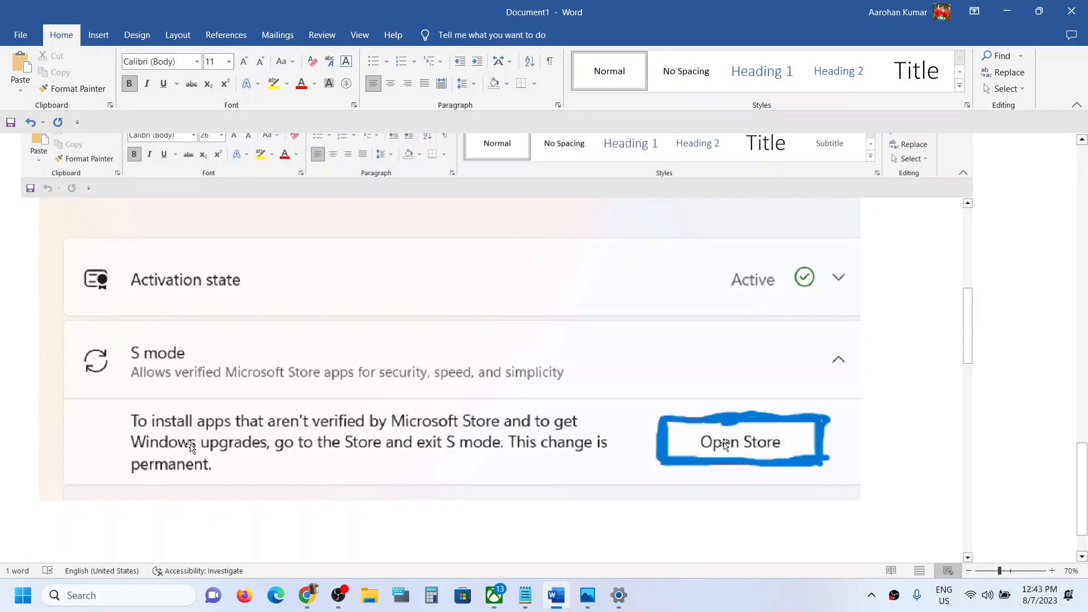
mouse_move(456, 452)
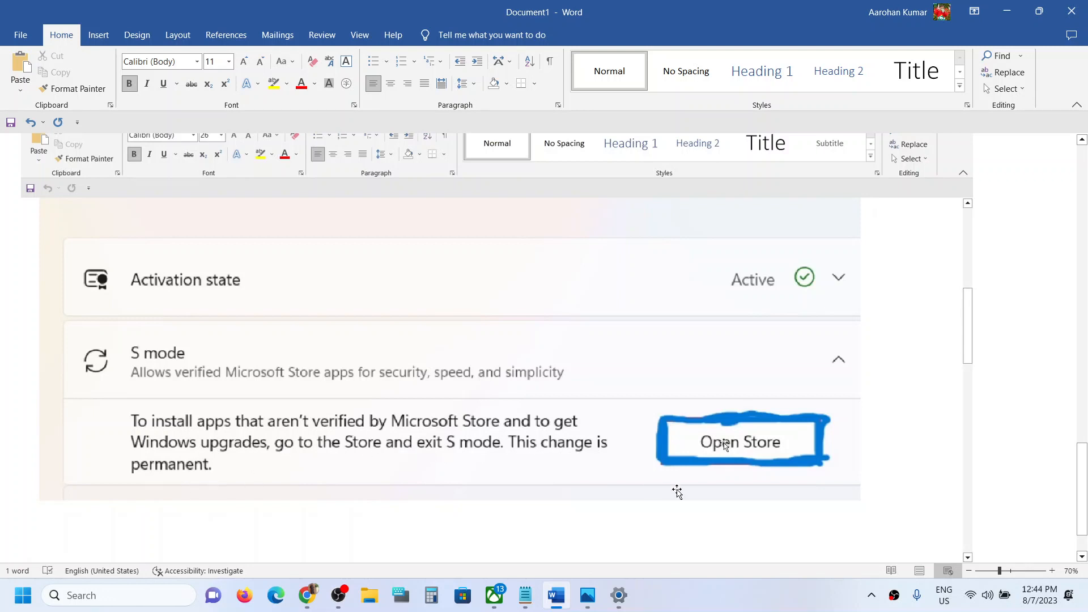
mouse_move(747, 450)
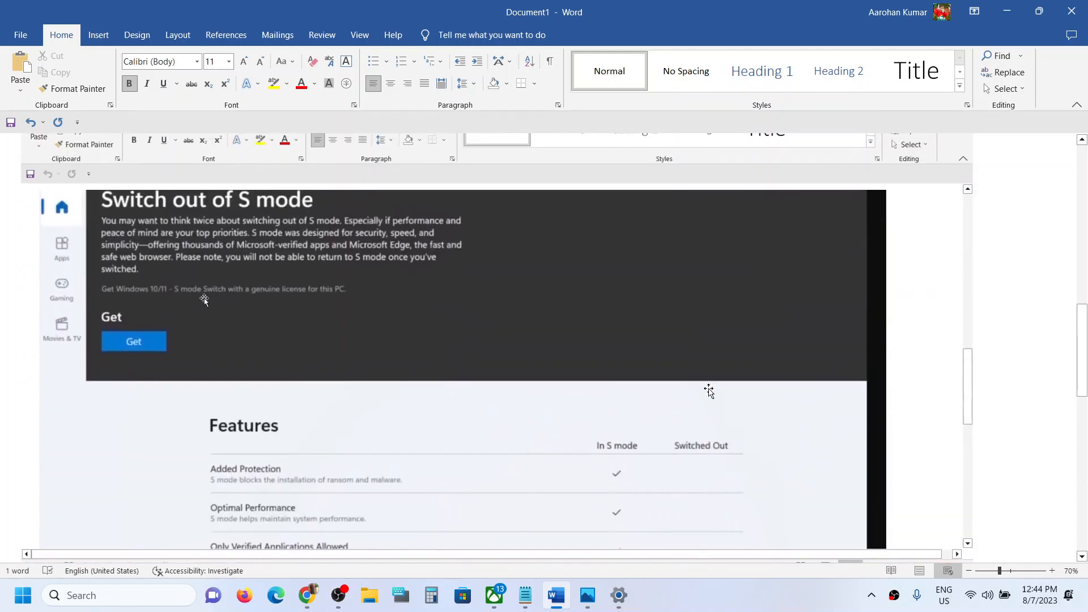
mouse_move(254, 230)
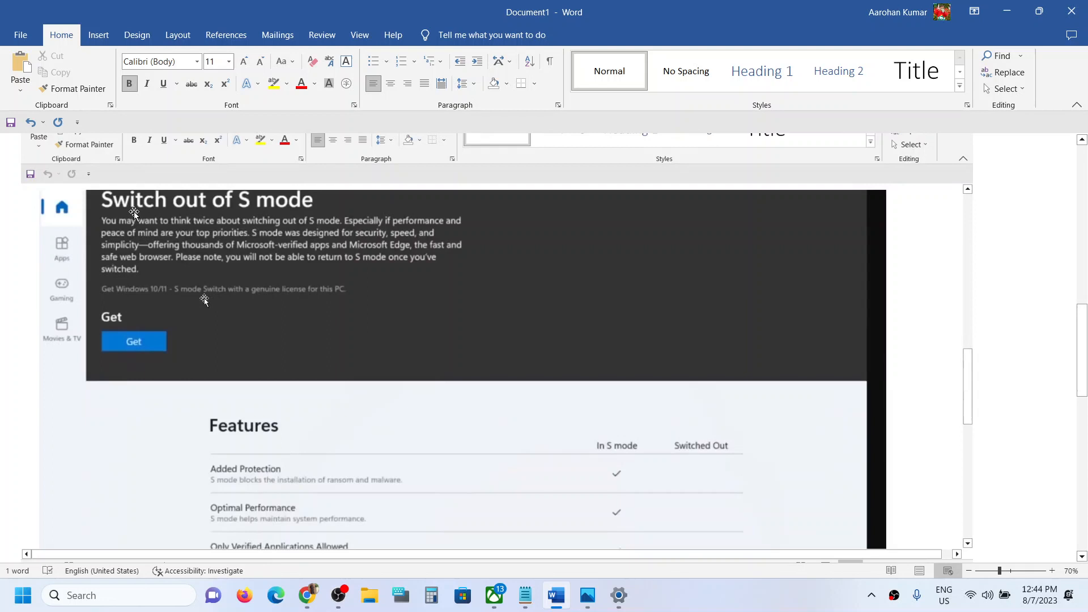
mouse_move(309, 212)
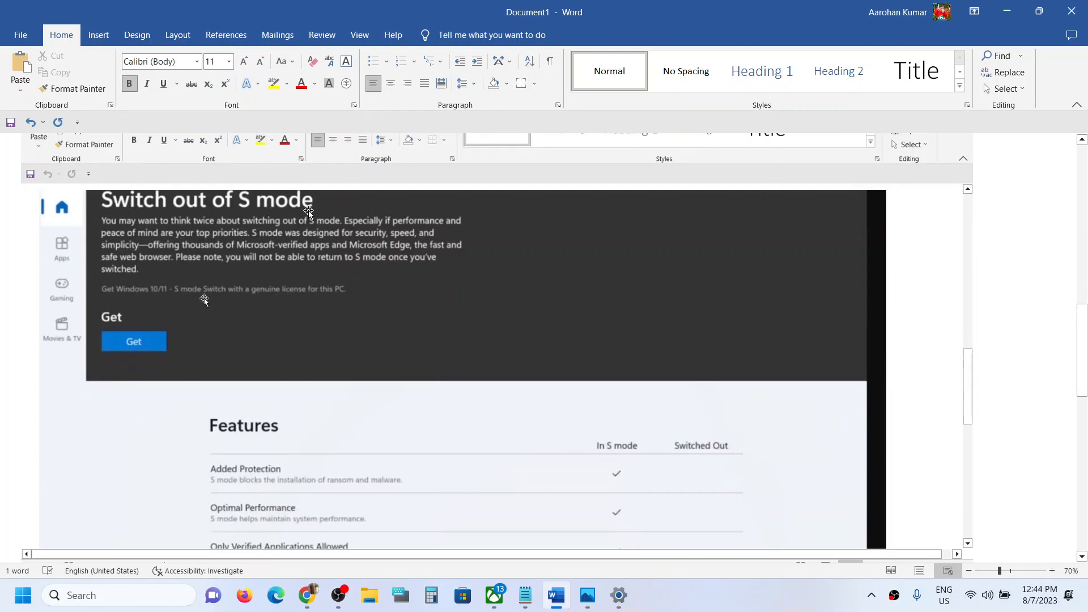
mouse_move(166, 345)
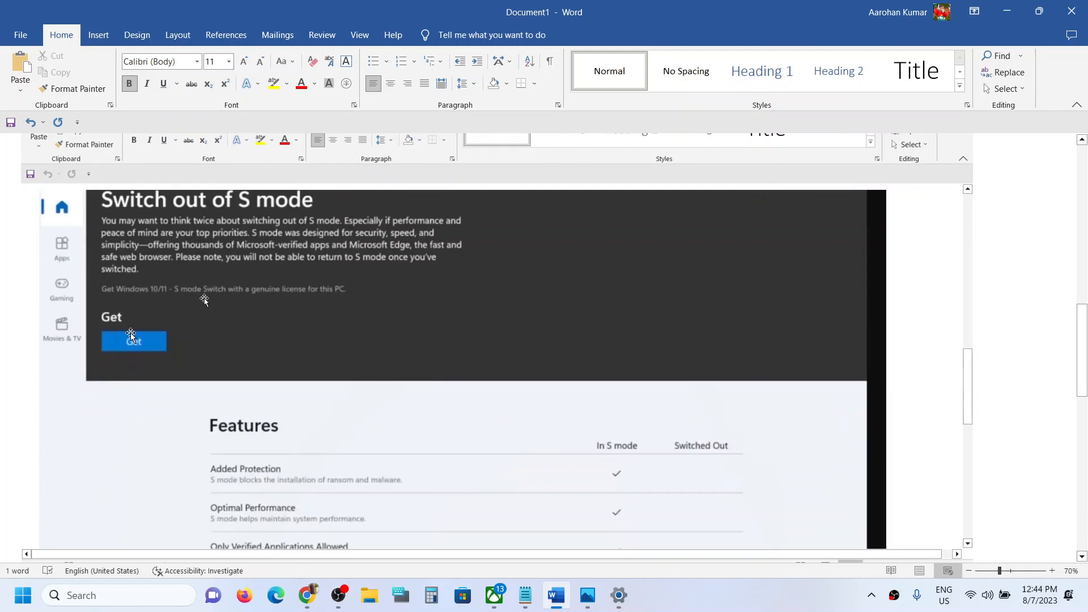
mouse_move(208, 328)
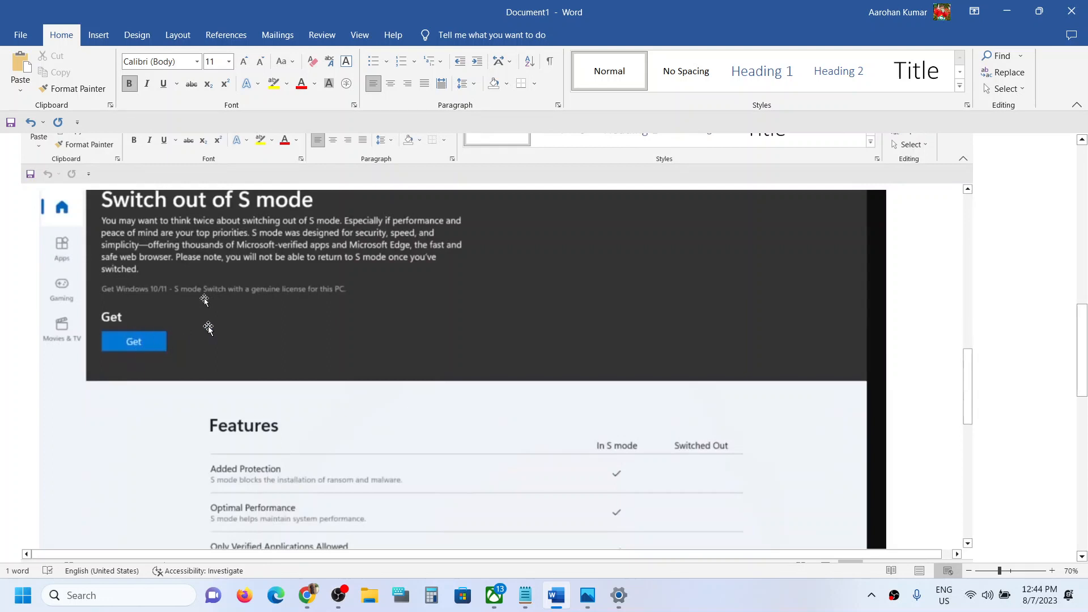
mouse_move(232, 333)
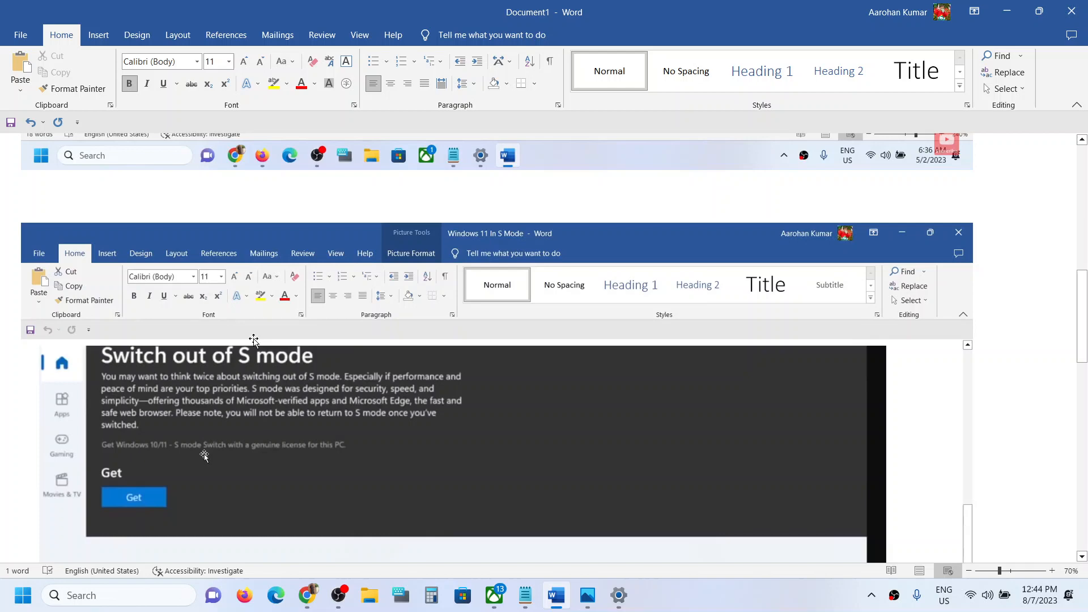
Bring the Store's 'Switch out of S mode' and 'You're all set!' screenshots into view
left_click(133, 497)
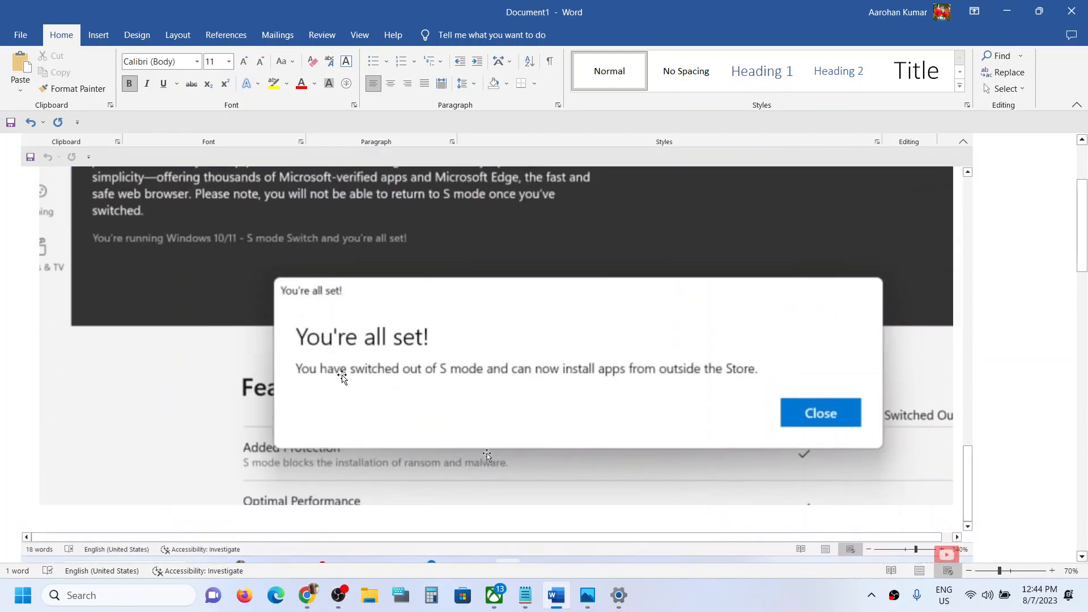
mouse_move(353, 350)
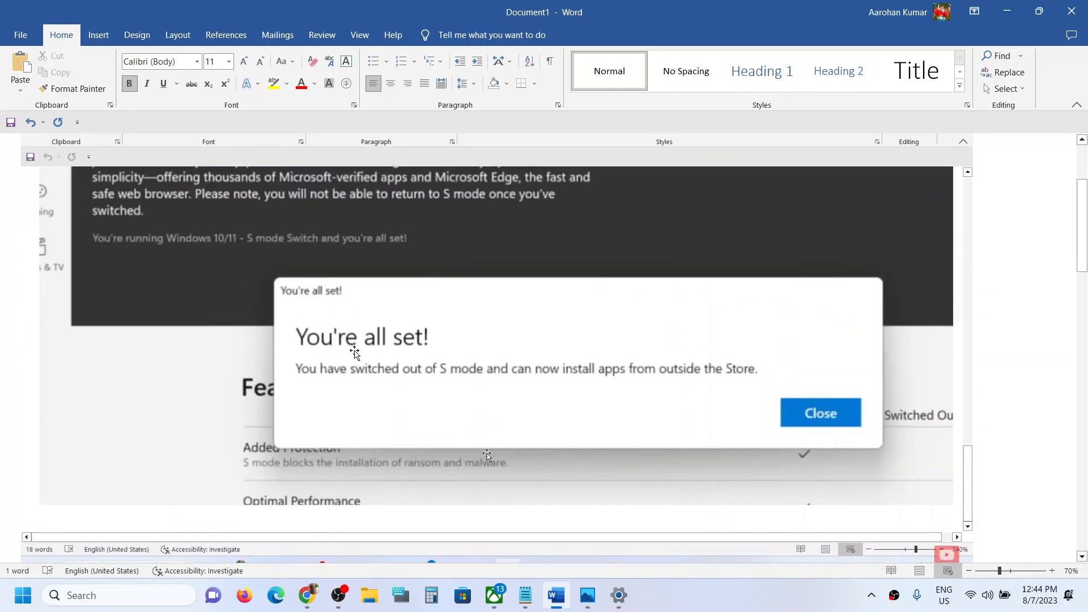
mouse_move(476, 383)
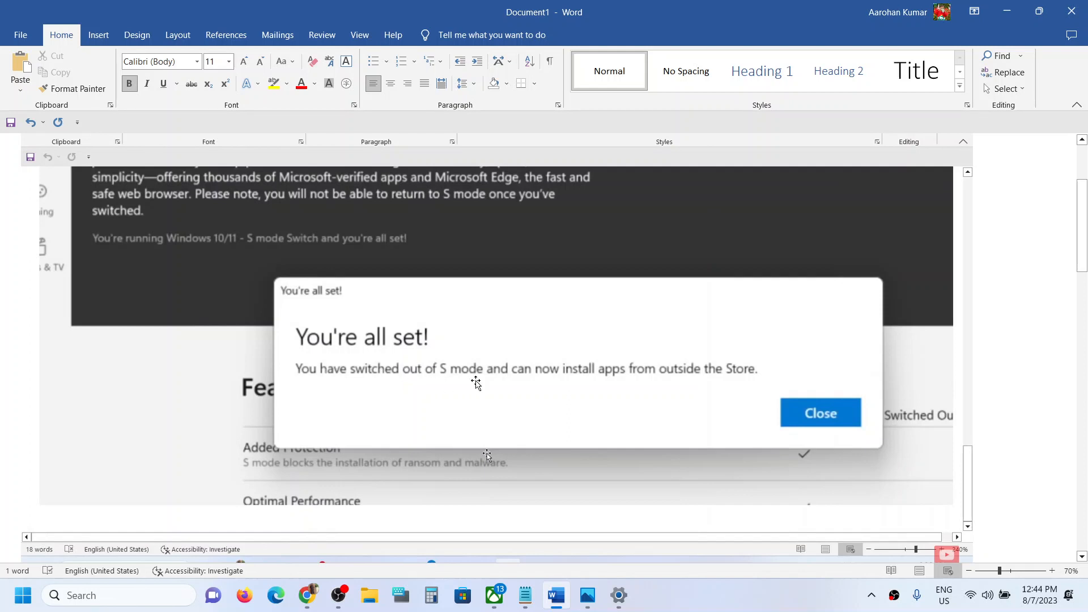
mouse_move(639, 383)
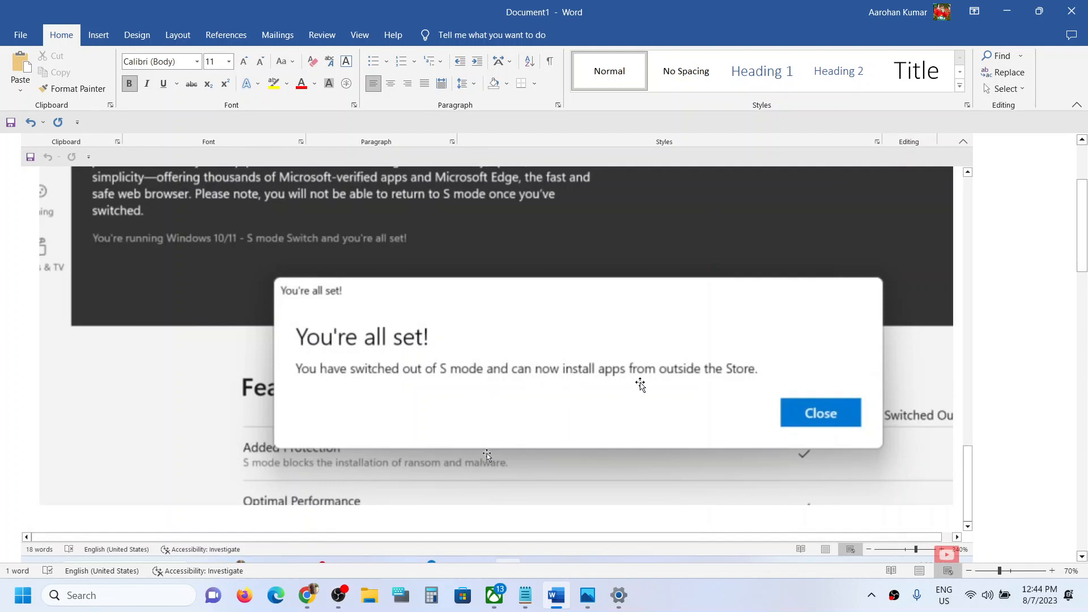
mouse_move(340, 345)
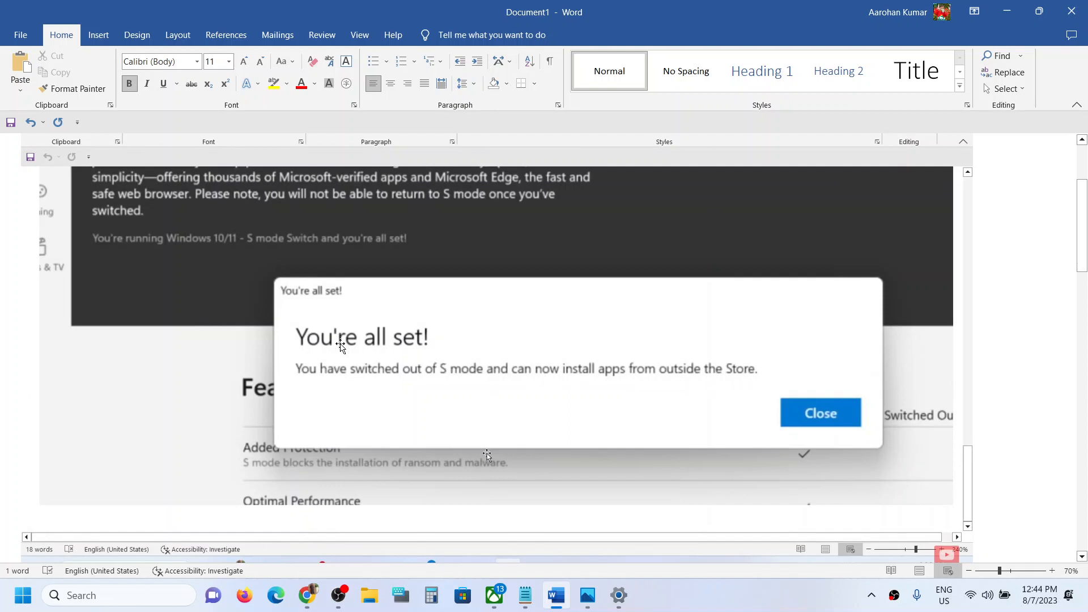
mouse_move(21, 597)
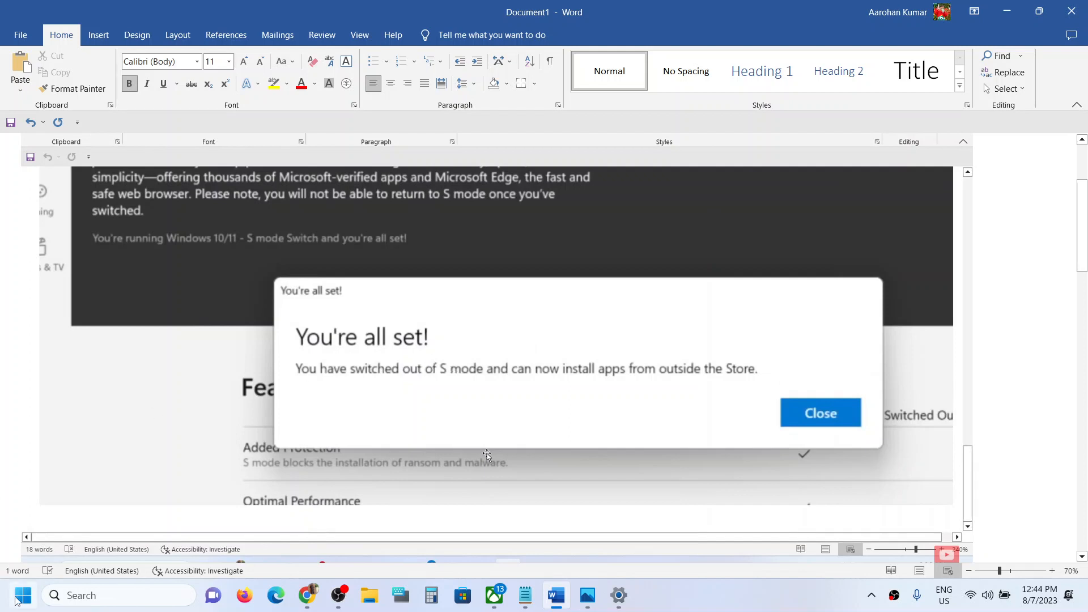
Launch Settings from Start and return to Advanced app settings with app source Anywhere
left_click(23, 595)
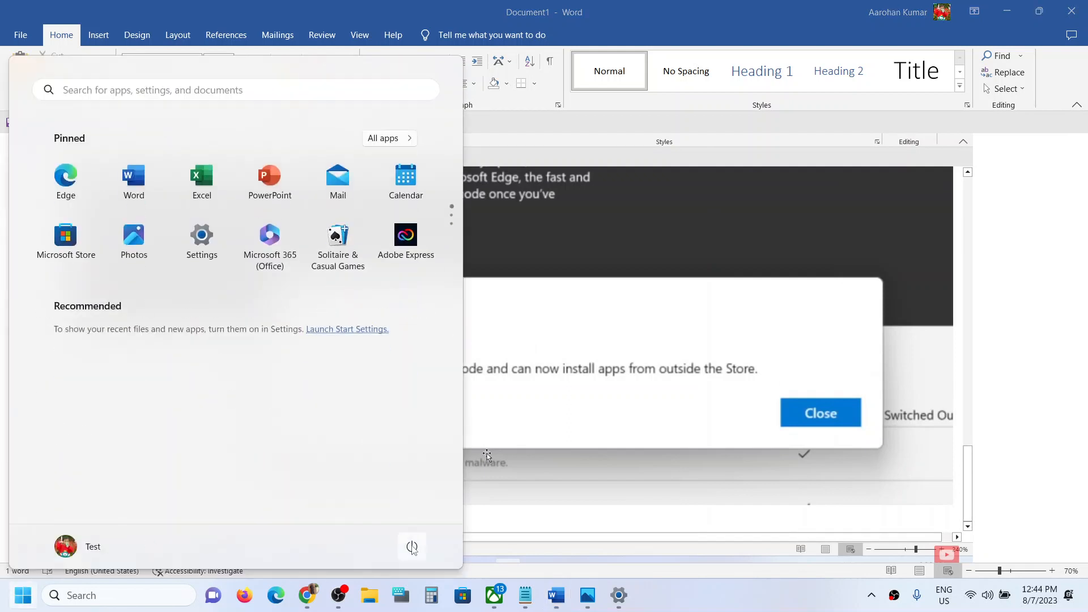
left_click(411, 546)
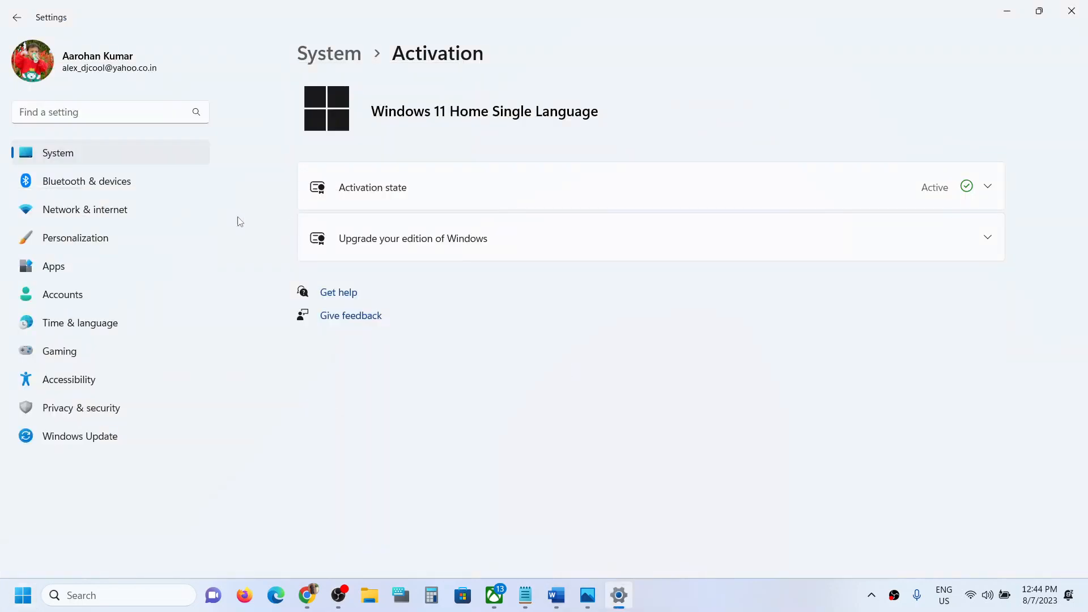
left_click(53, 266)
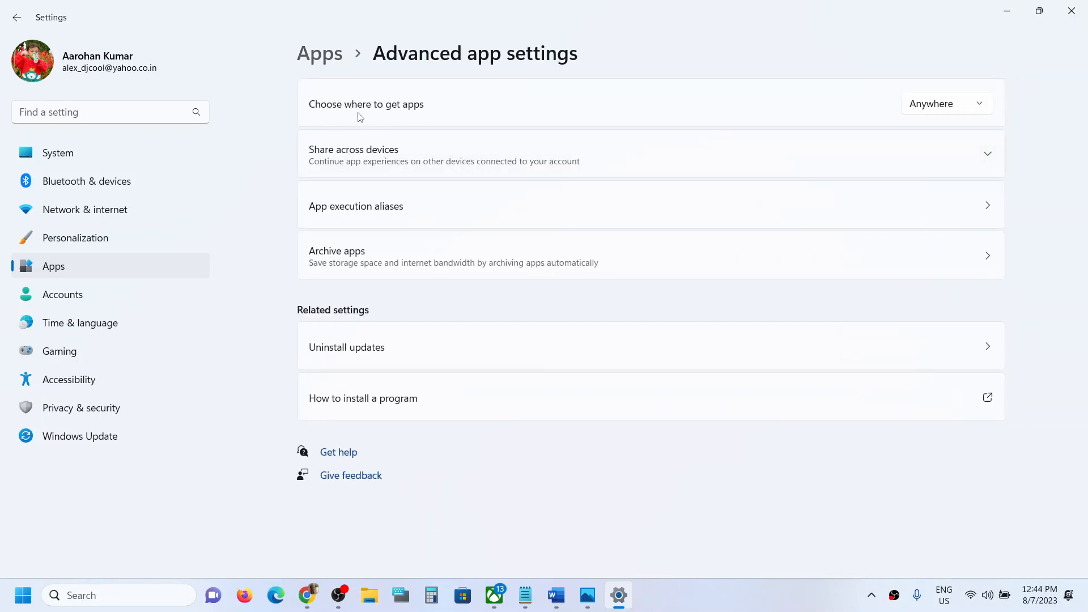
mouse_move(373, 91)
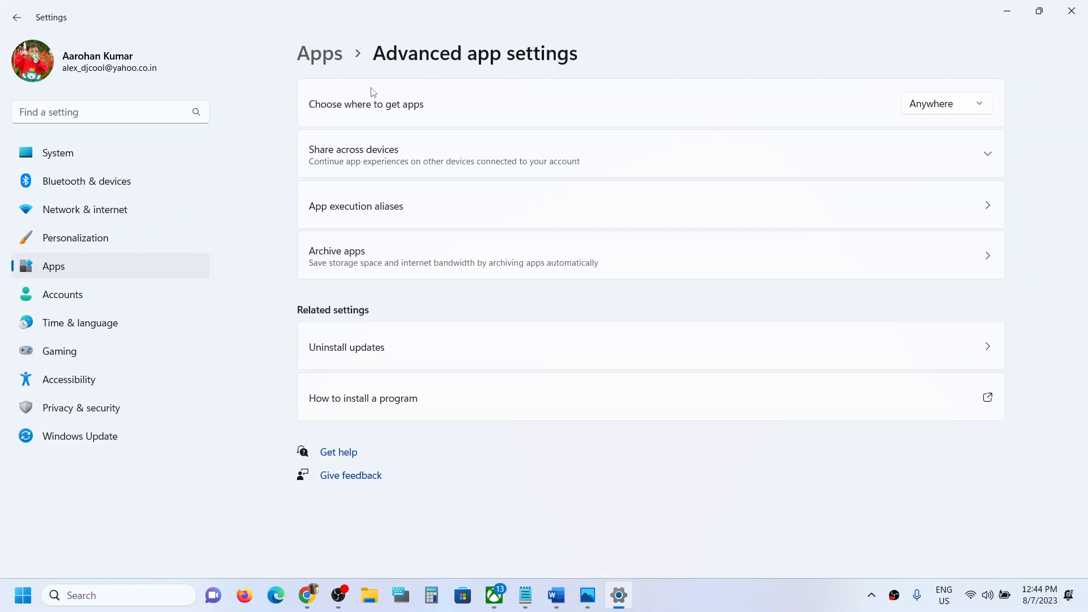